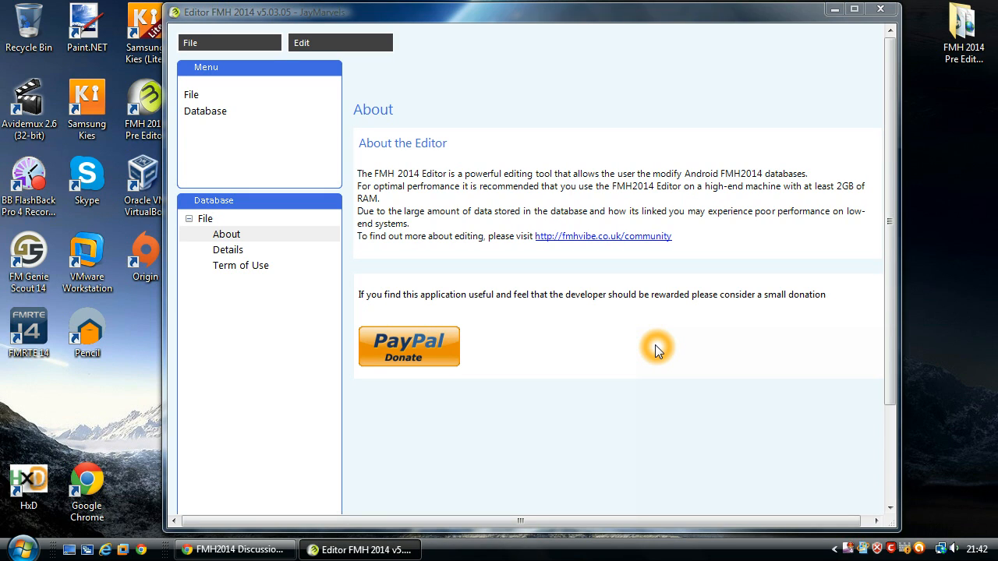
mouse_move(619, 176)
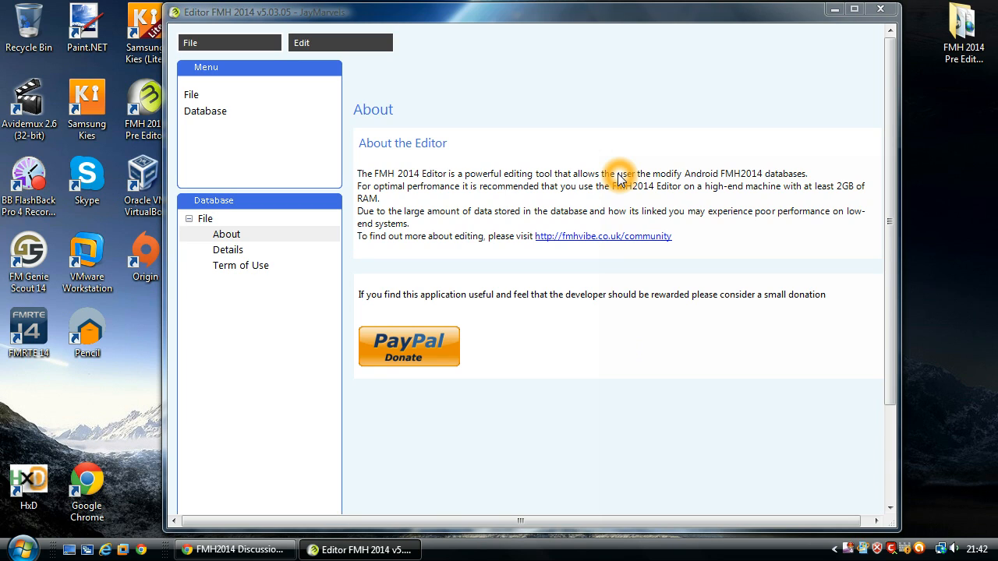
mouse_move(602, 170)
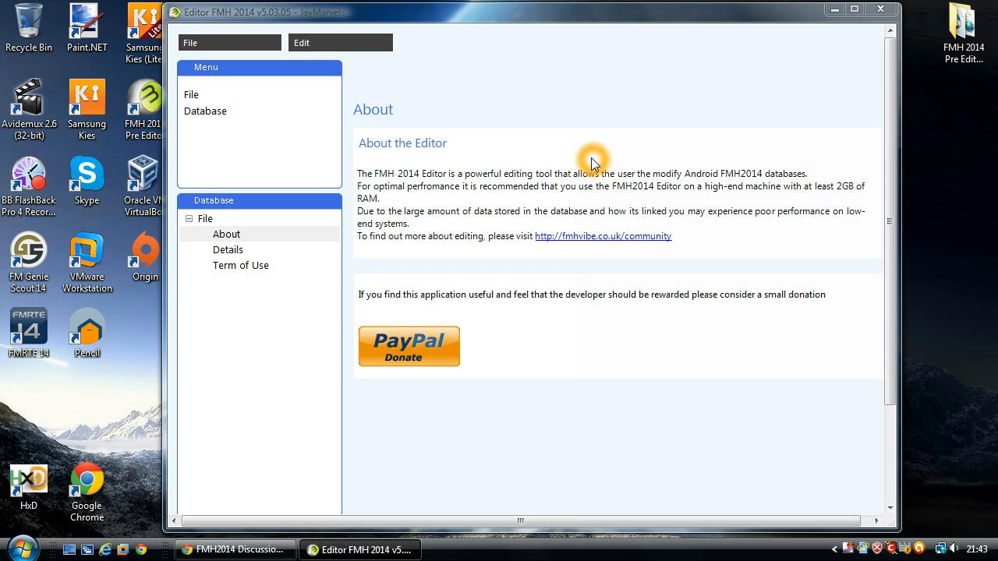
mouse_move(507, 230)
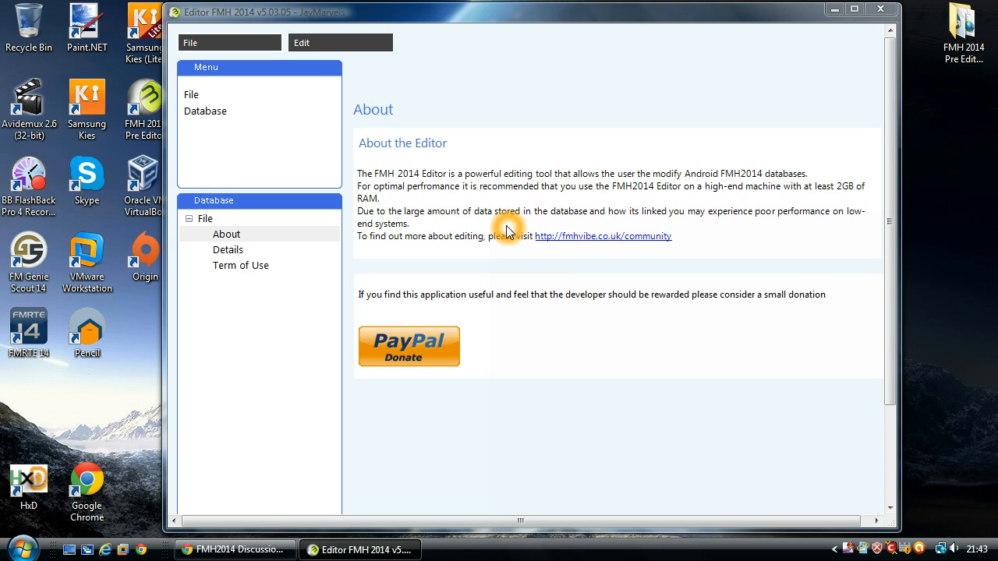
mouse_move(355, 195)
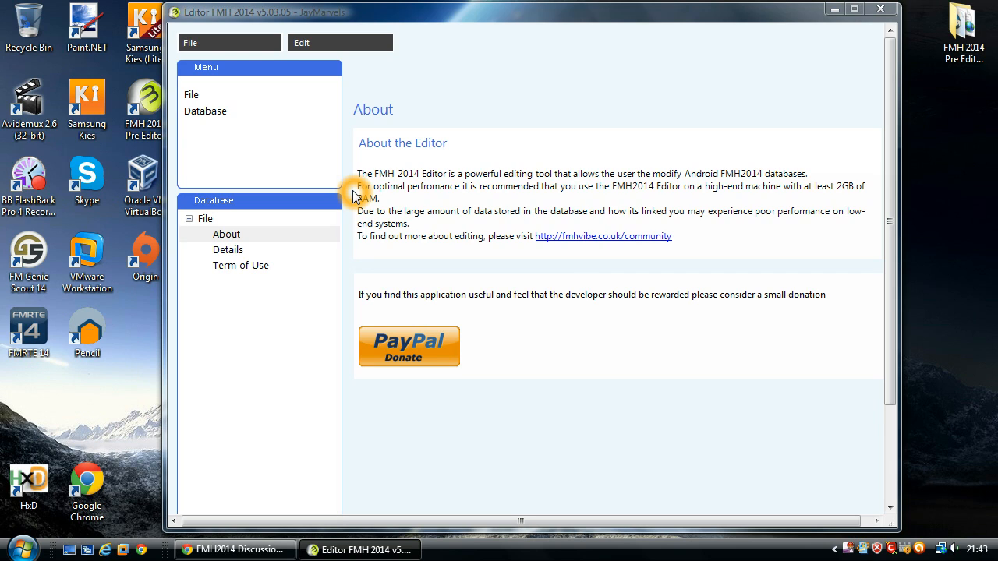
- Load the database from the englandsolo folder in Downloads
click(191, 42)
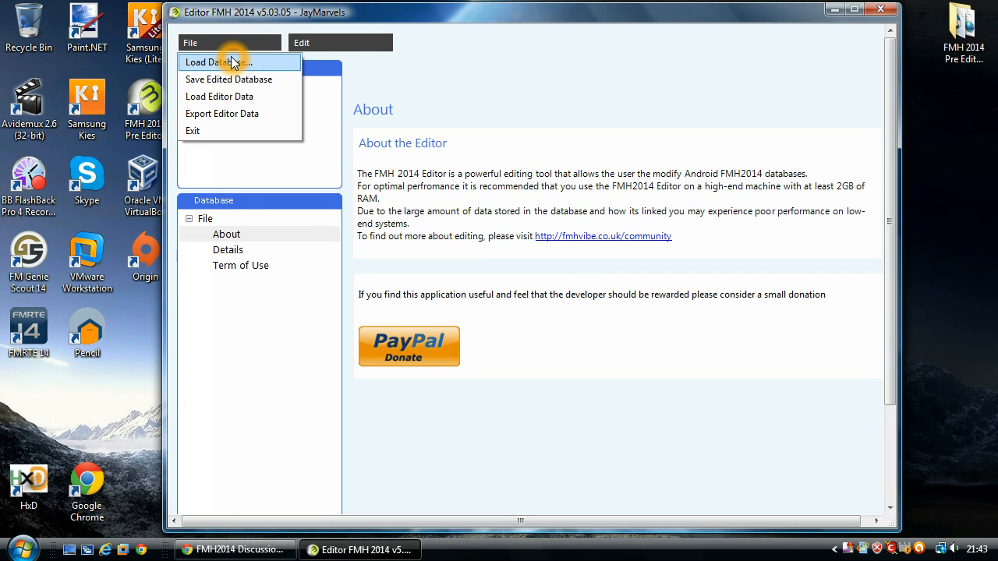
click(219, 61)
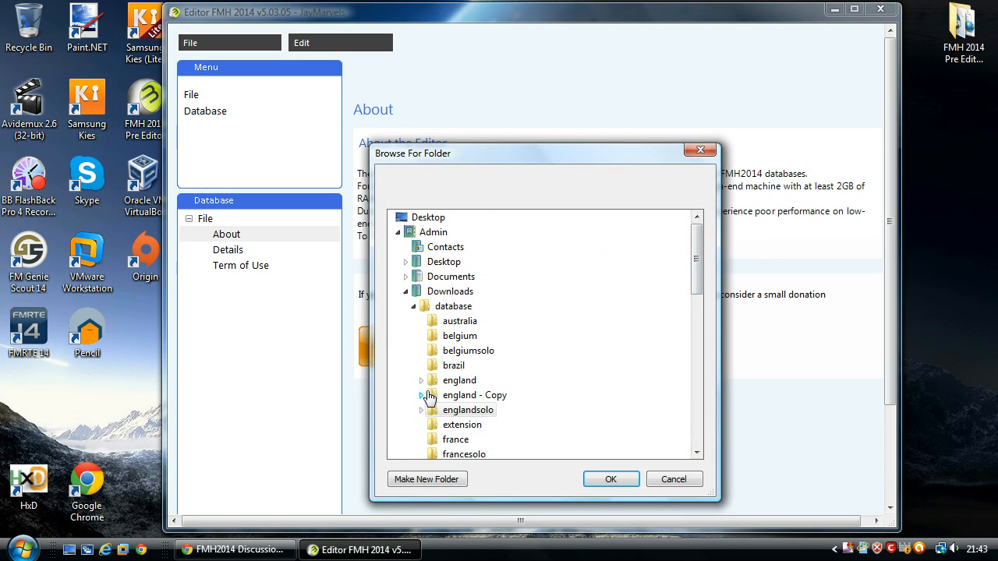
click(422, 410)
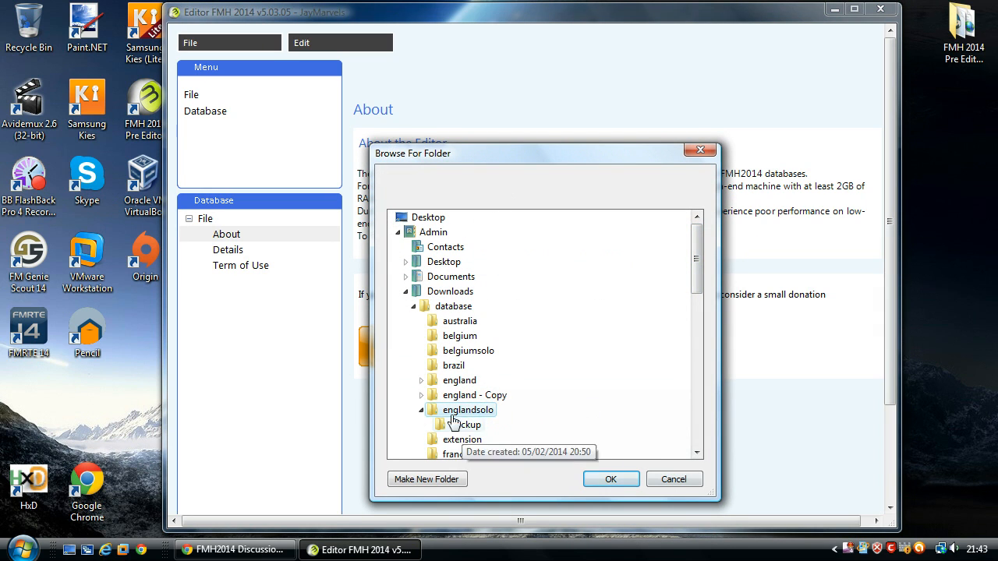
click(611, 478)
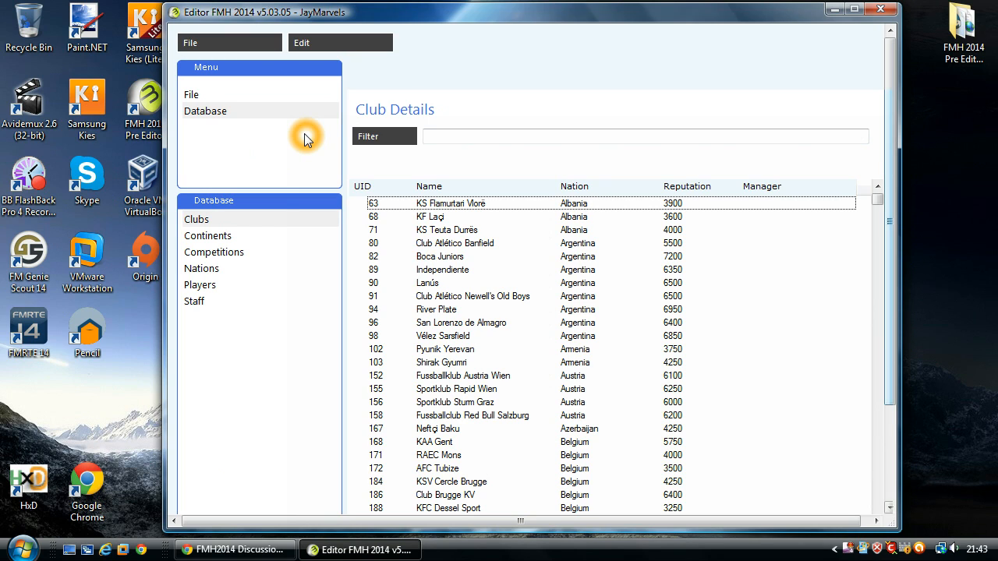
mouse_move(374, 264)
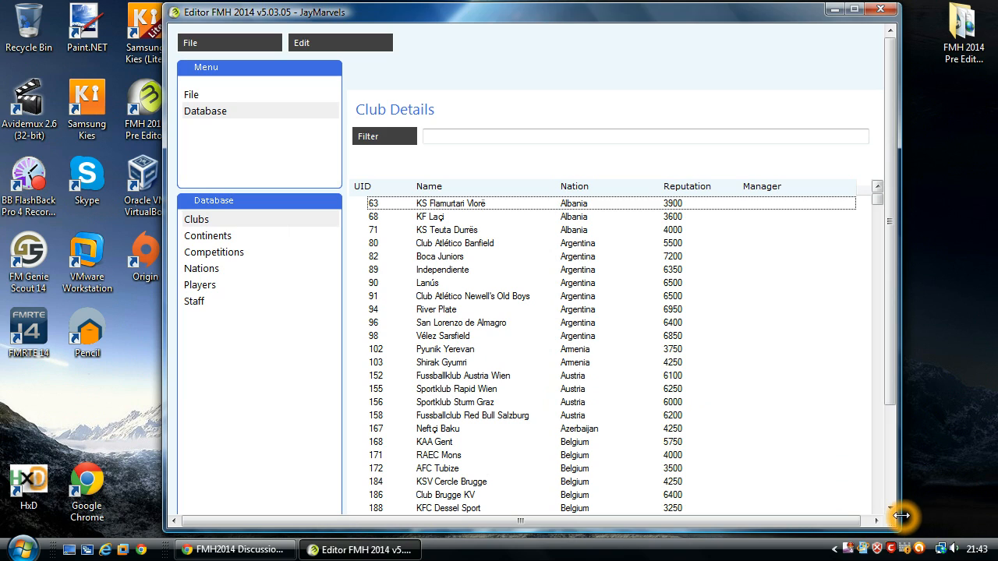
mouse_move(913, 437)
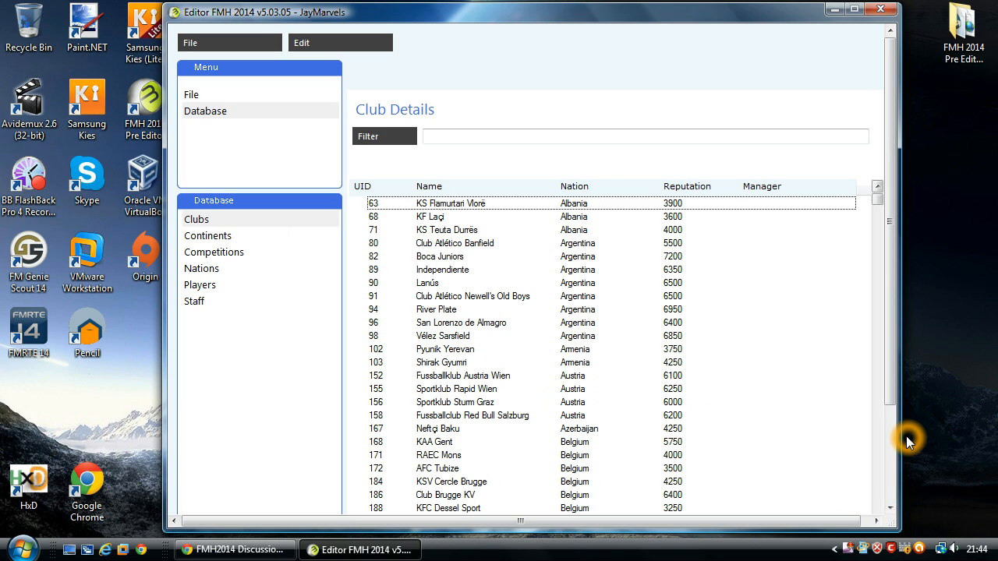
- Show Competition Details from the Database panel's Competitions entry
click(213, 252)
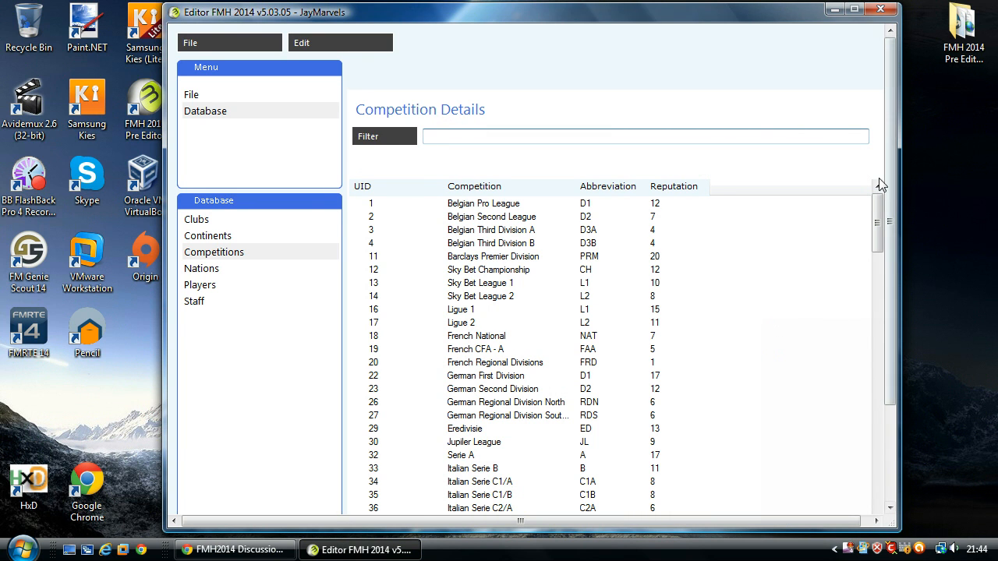
- Scroll to the Barclays Premier Division row and open its details
scroll(down, 3)
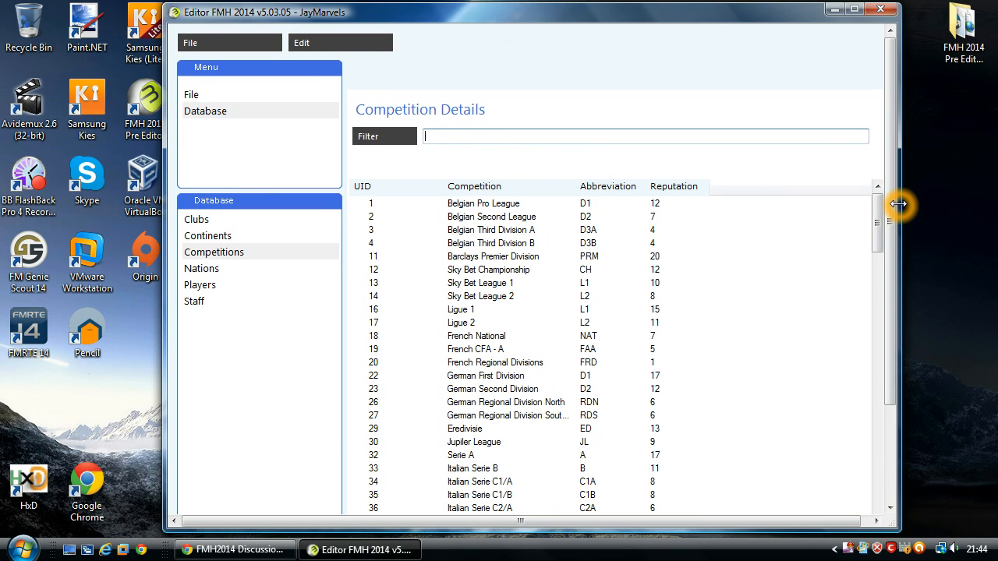
mouse_move(790, 213)
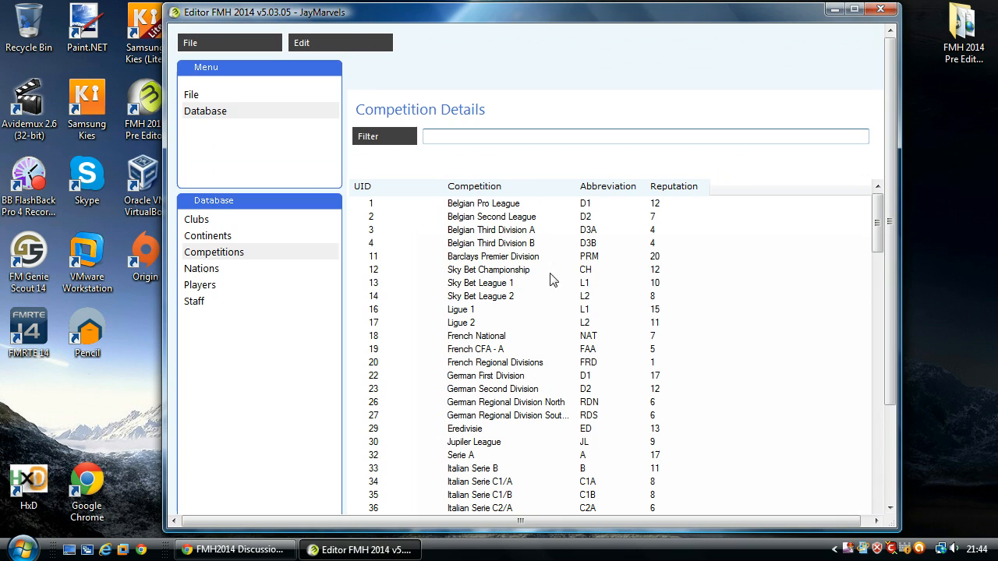
mouse_move(581, 279)
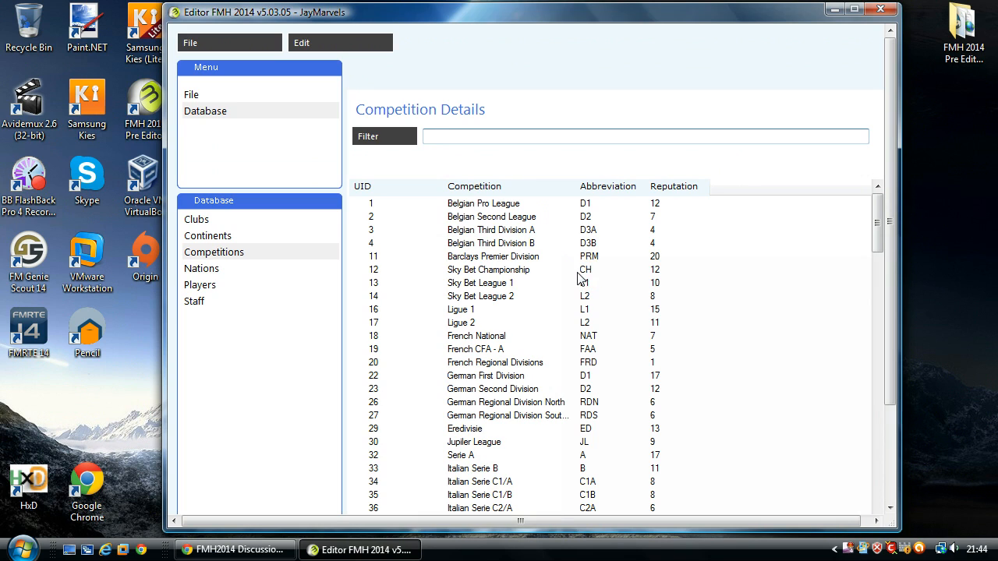
mouse_move(571, 275)
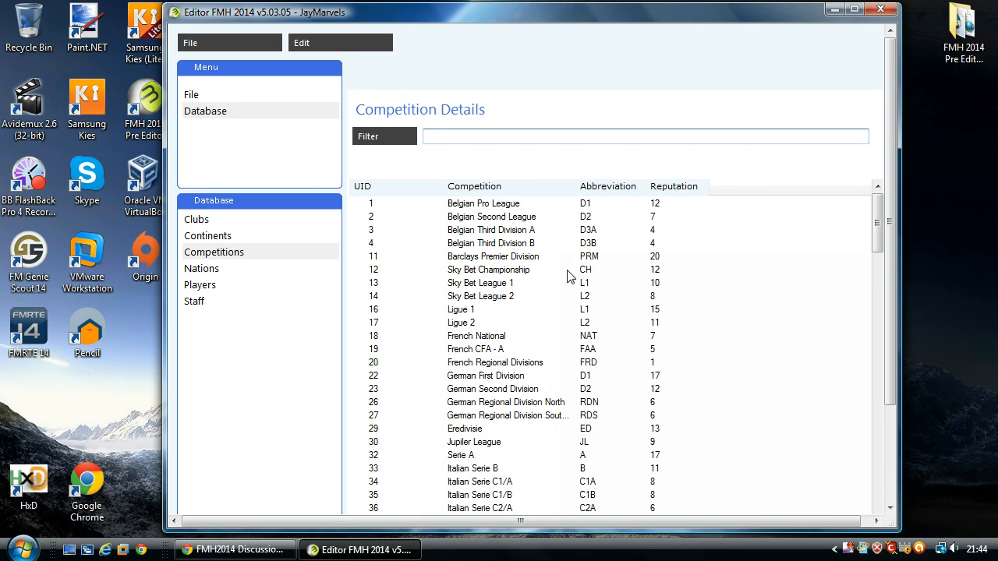
scroll(down, 3)
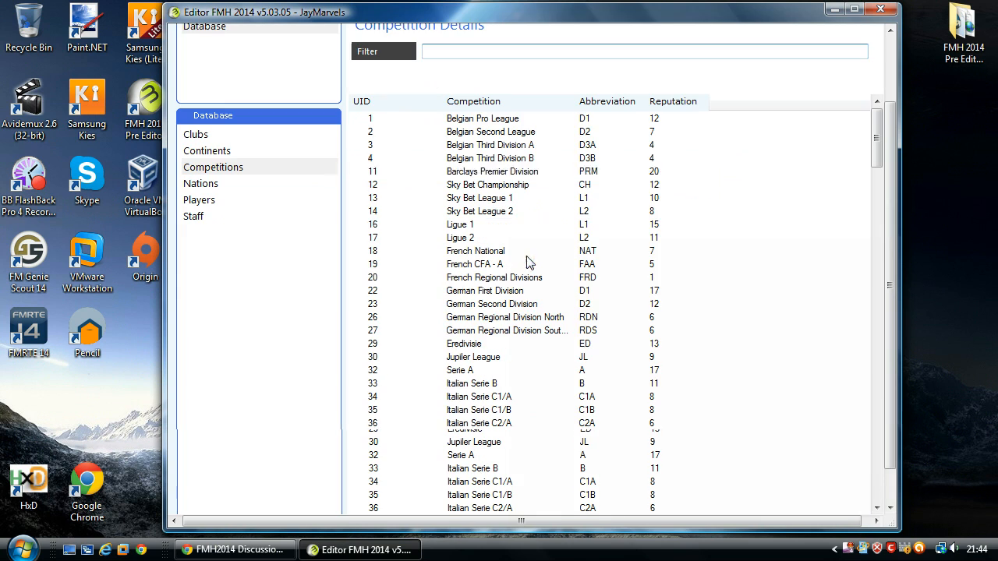
click(491, 171)
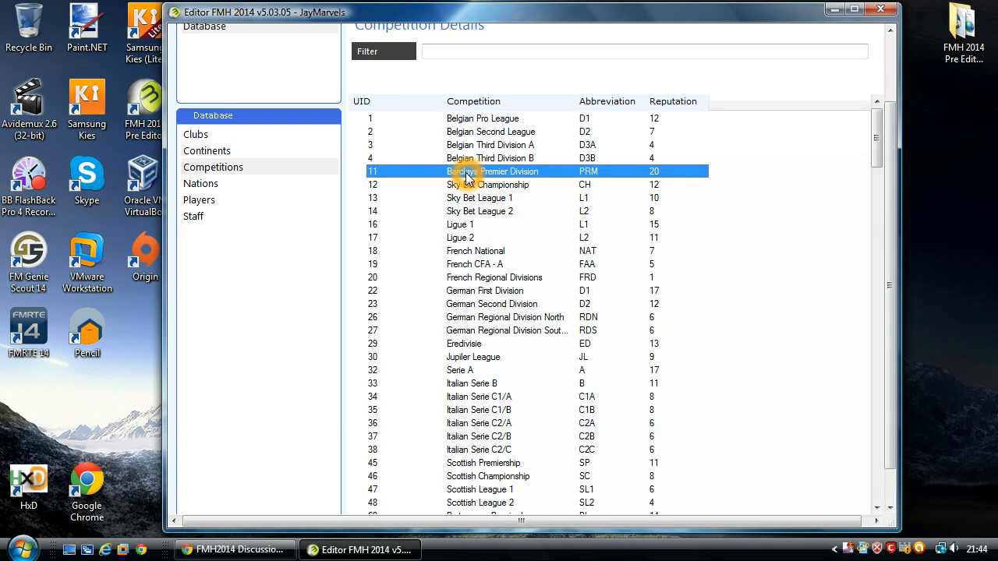
double_click(483, 171)
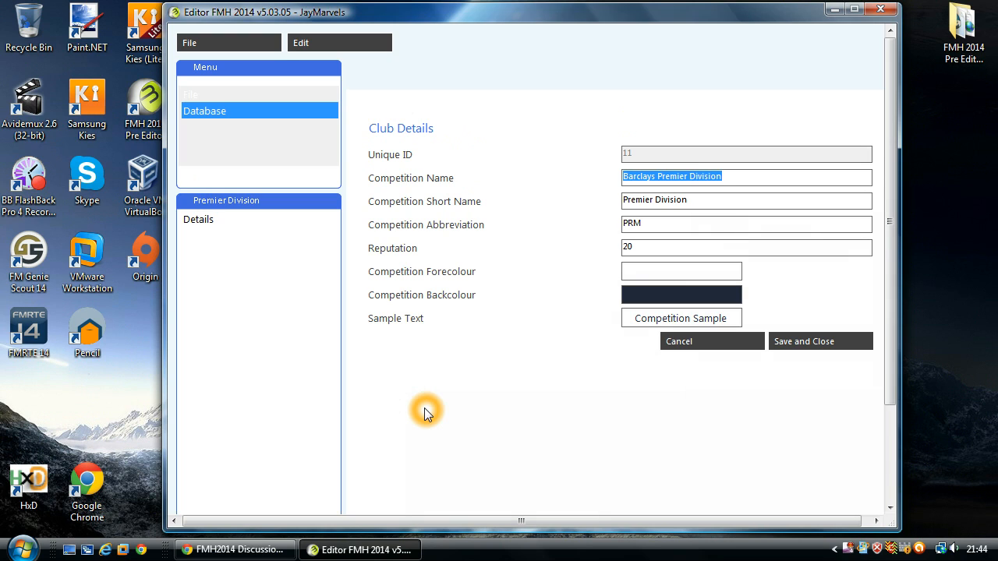
mouse_move(760, 191)
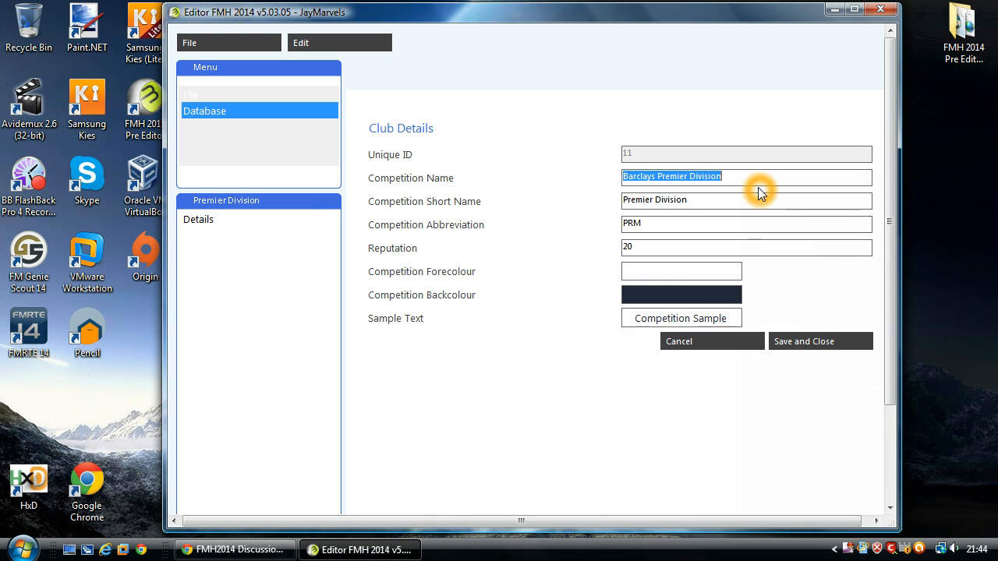
mouse_move(760, 177)
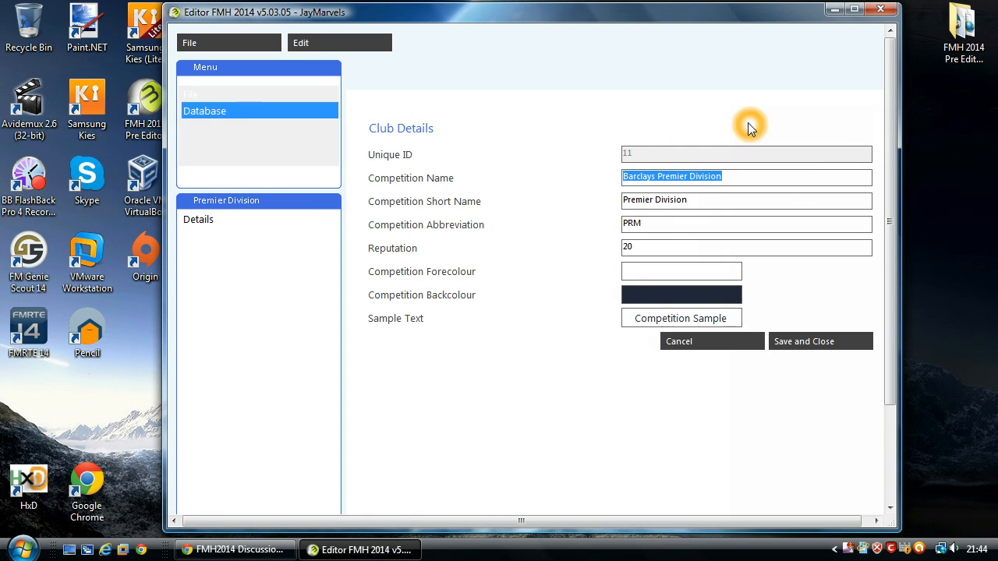
- Change 'Division' to 'League' in the competition name and short name
click(746, 177)
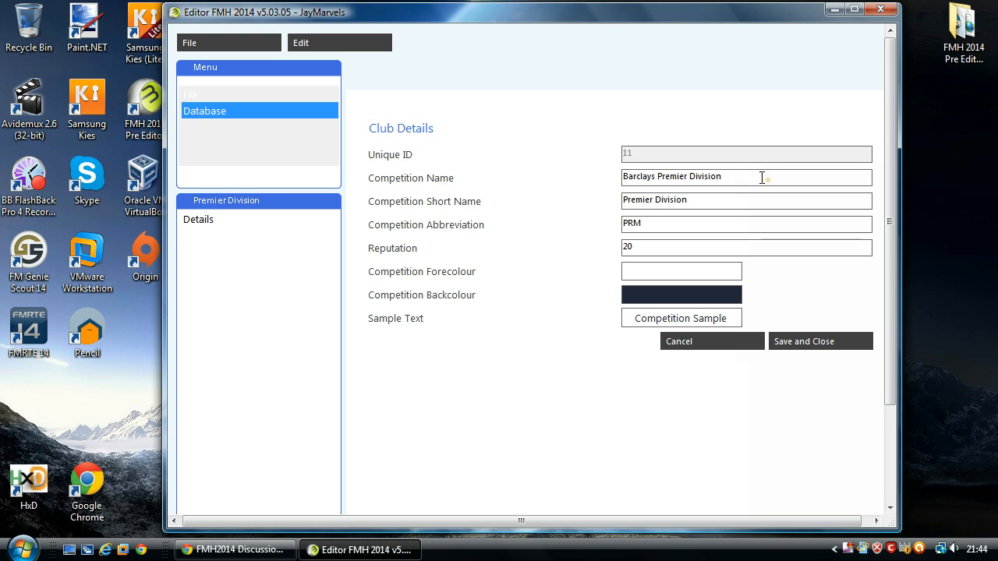
double_click(704, 176)
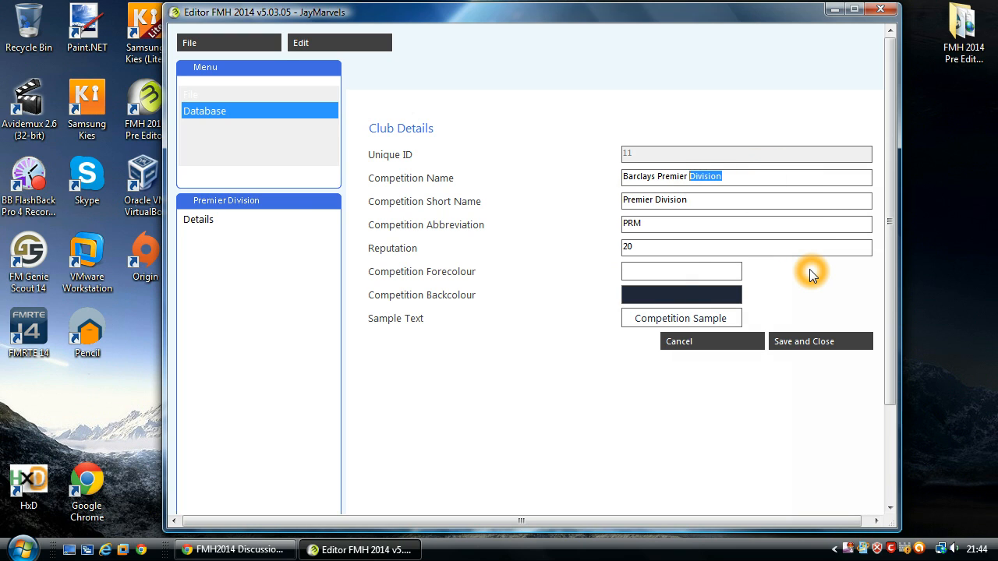
text(league)
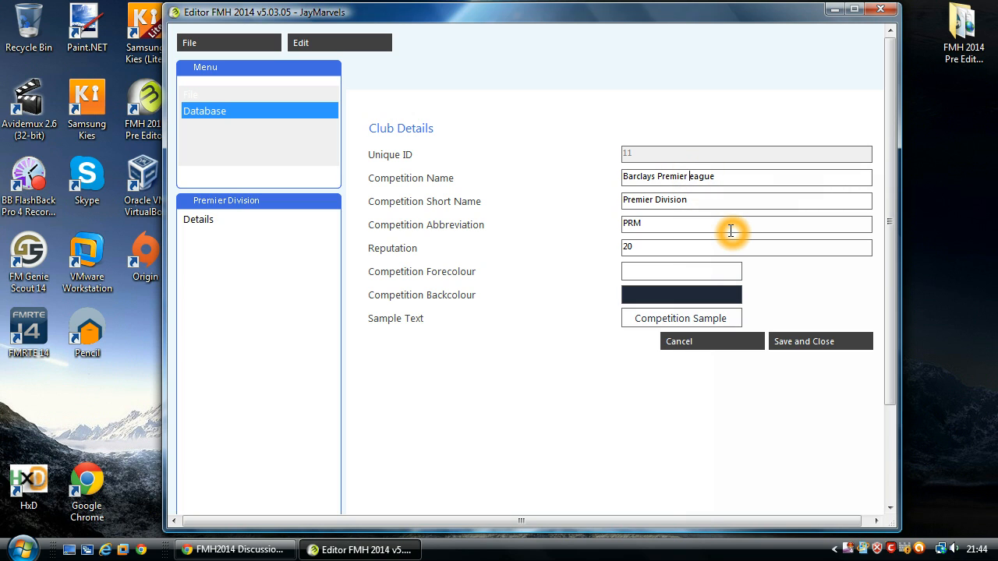
double_click(670, 200)
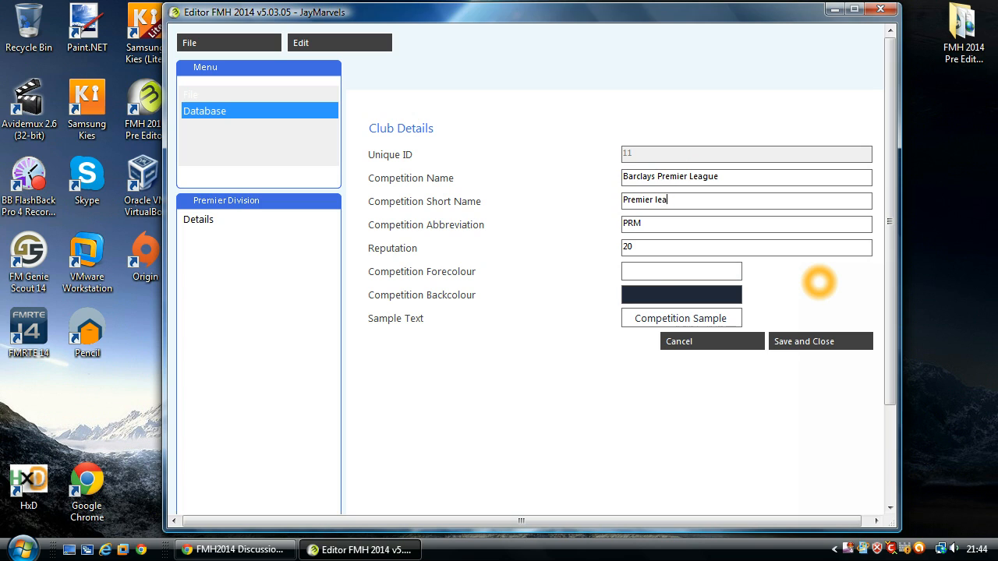
text(gue)
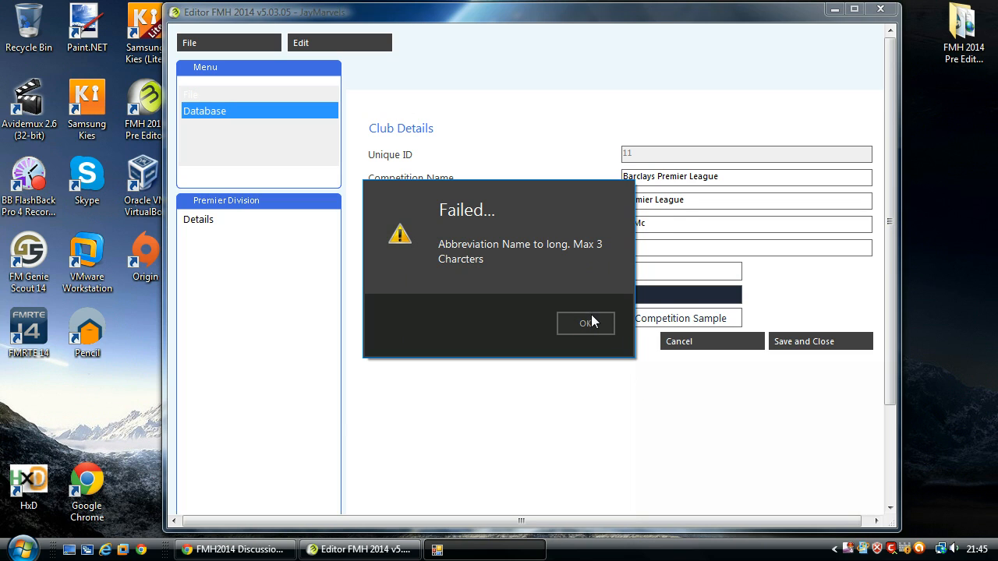
- Dismiss the abbreviation warning, keep PRM, and save the competition details
click(586, 322)
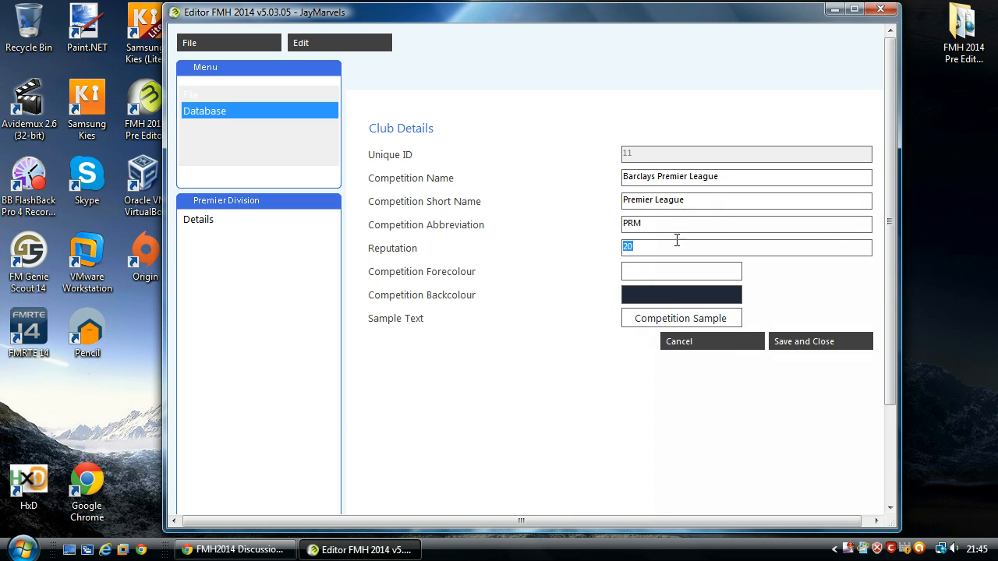
click(673, 247)
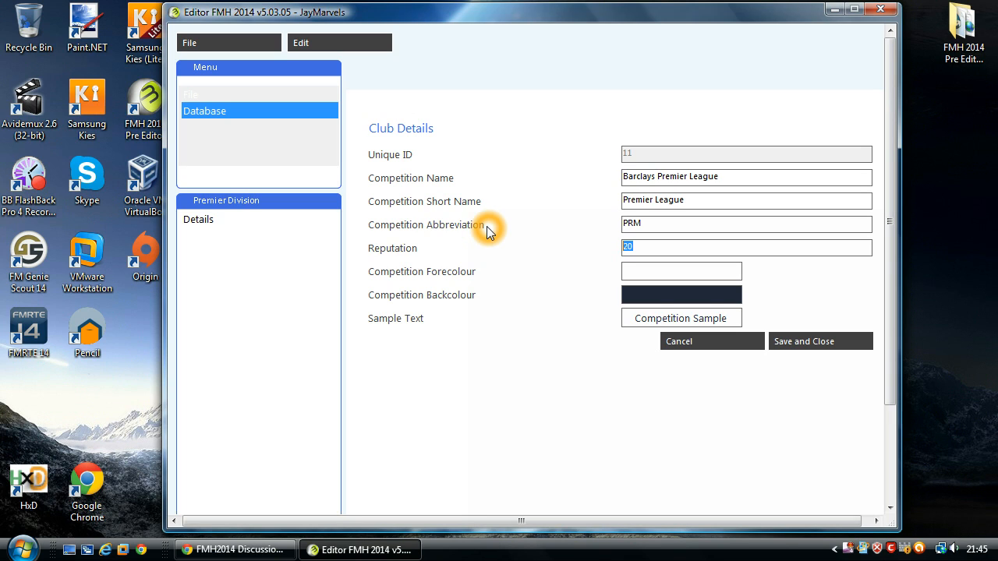
mouse_move(690, 293)
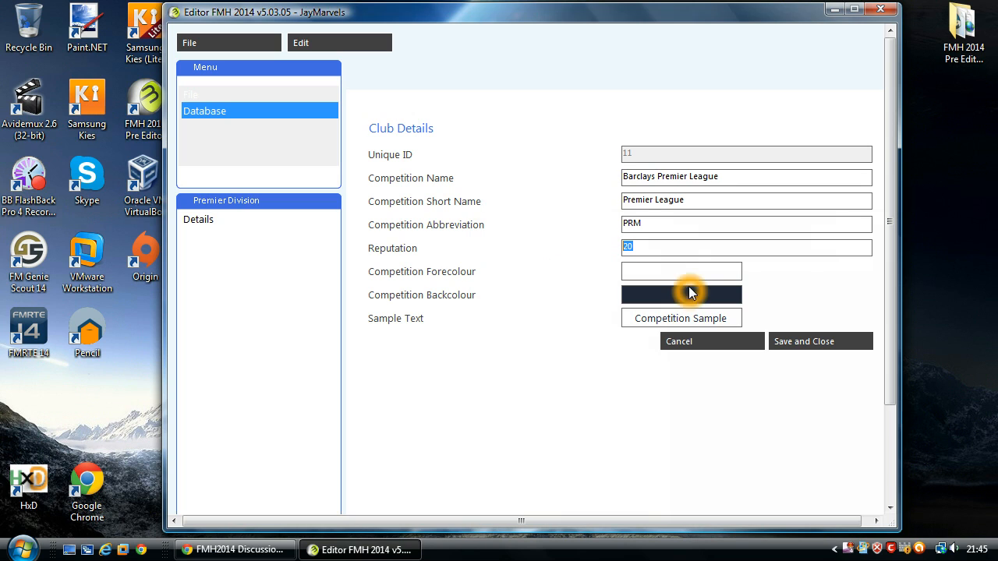
mouse_move(667, 303)
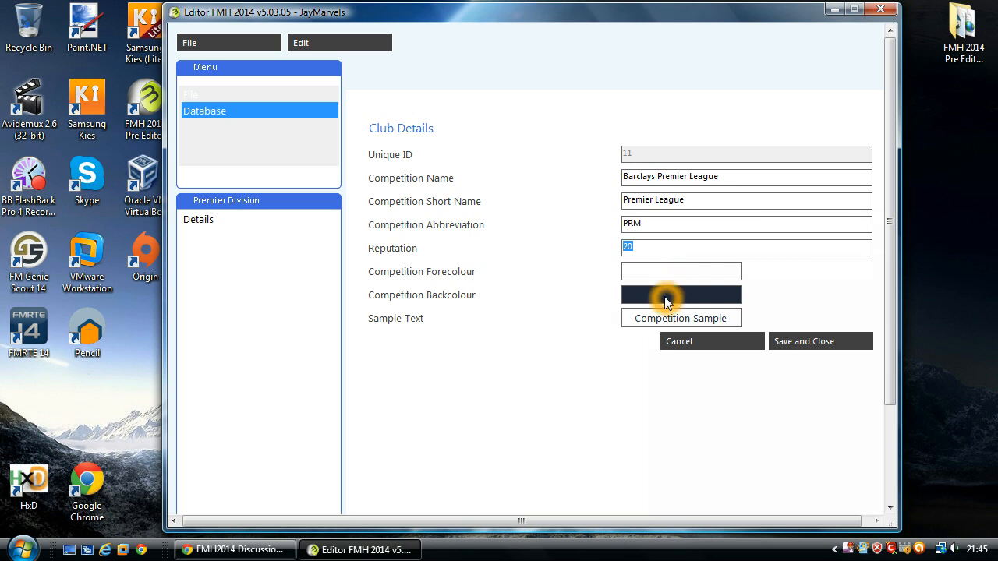
mouse_move(685, 272)
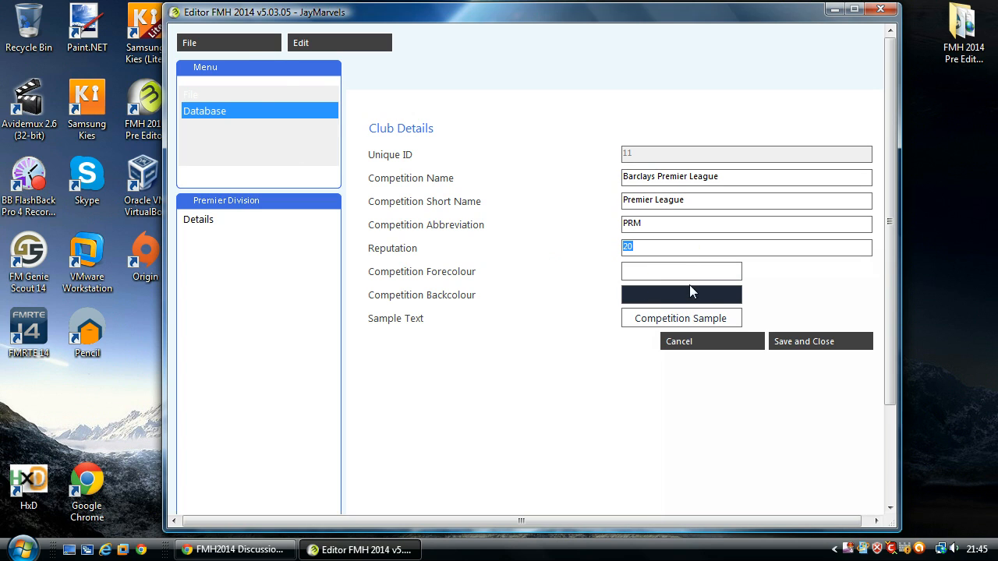
mouse_move(660, 263)
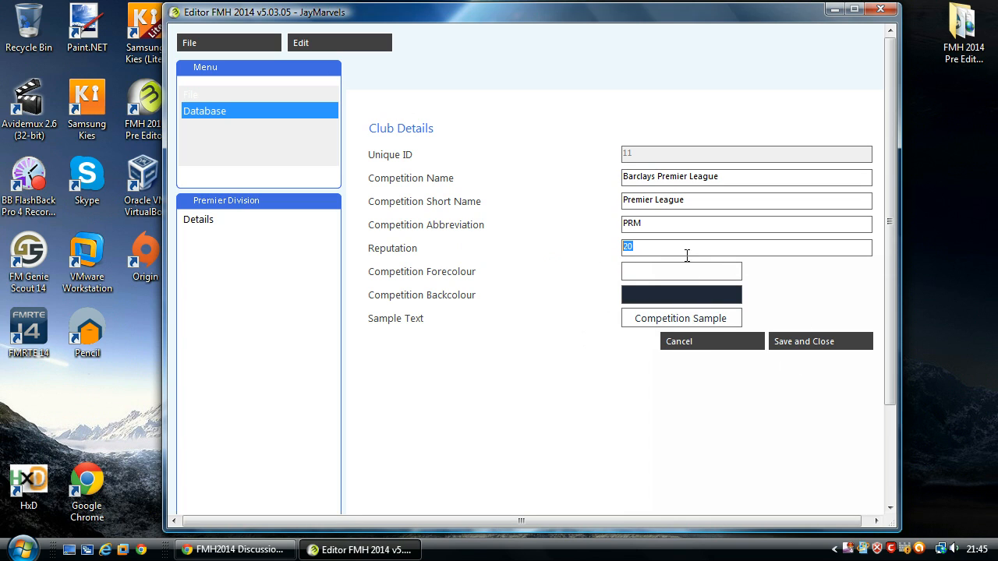
mouse_move(553, 255)
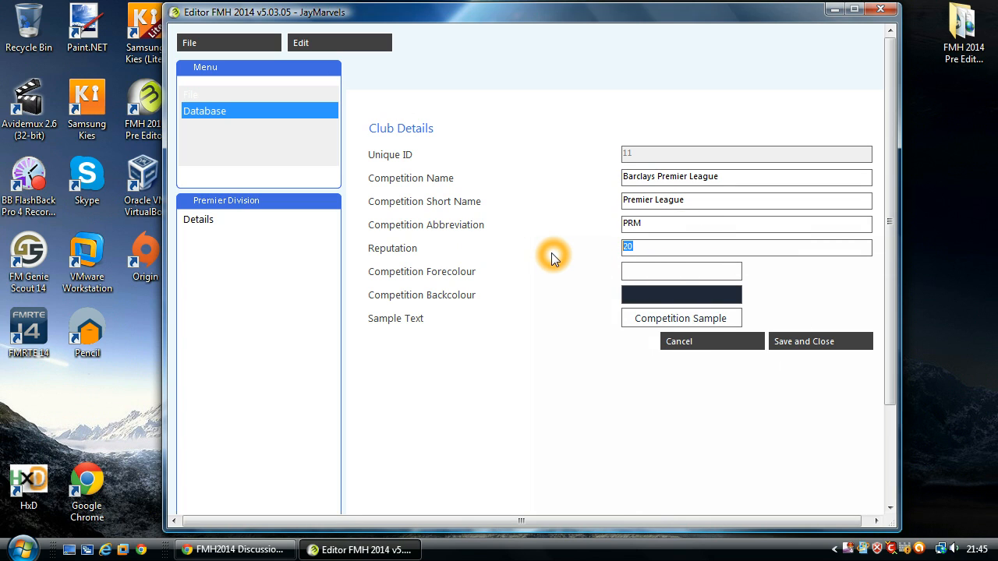
mouse_move(870, 307)
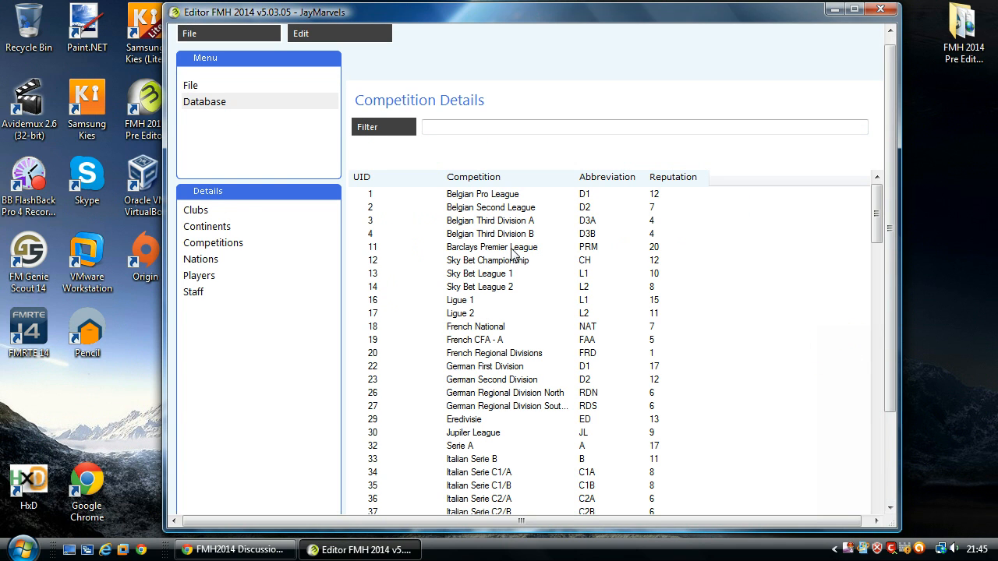
- Review the Barclays Premier League details, cancel unchanged, and show the File menu
click(492, 248)
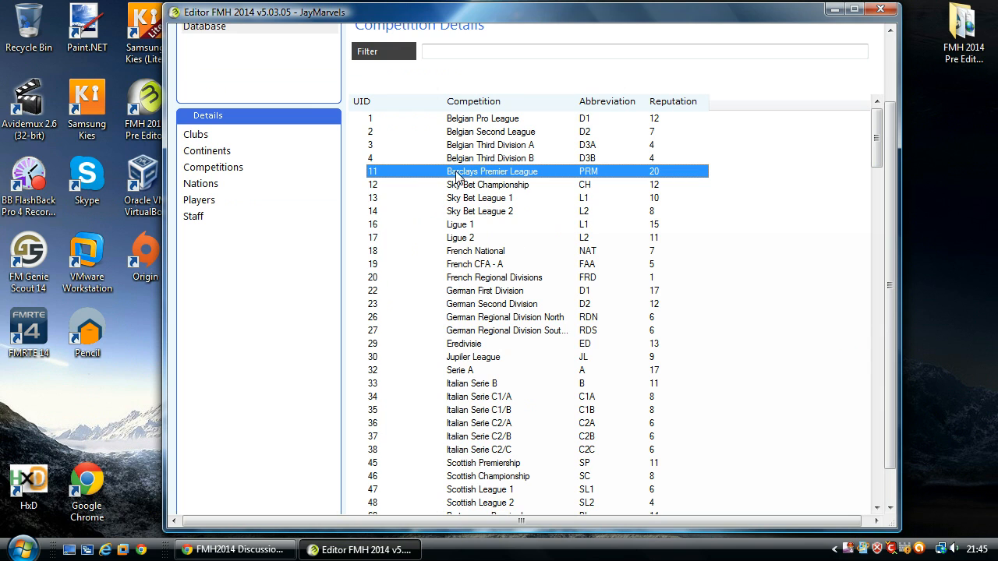
mouse_move(520, 175)
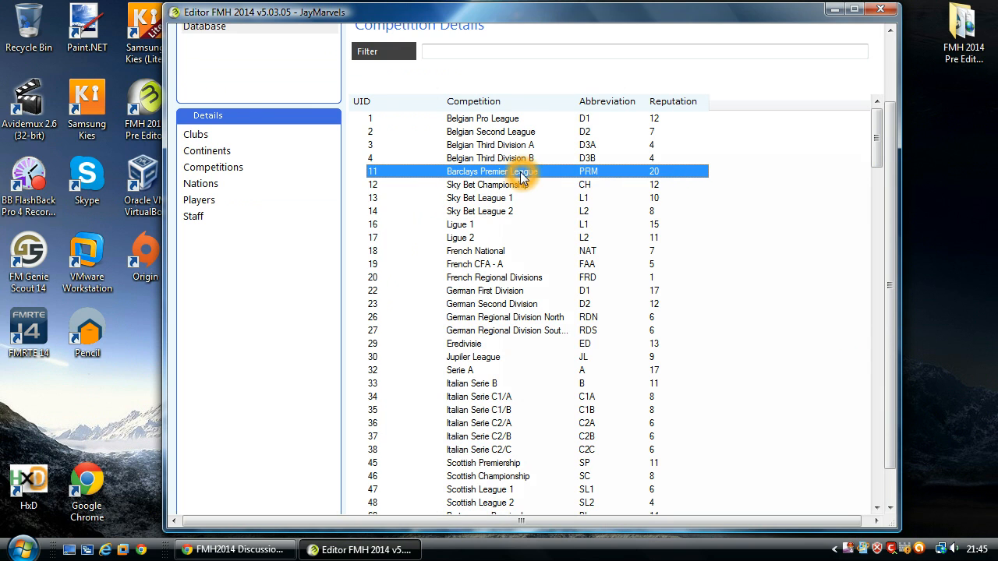
double_click(489, 171)
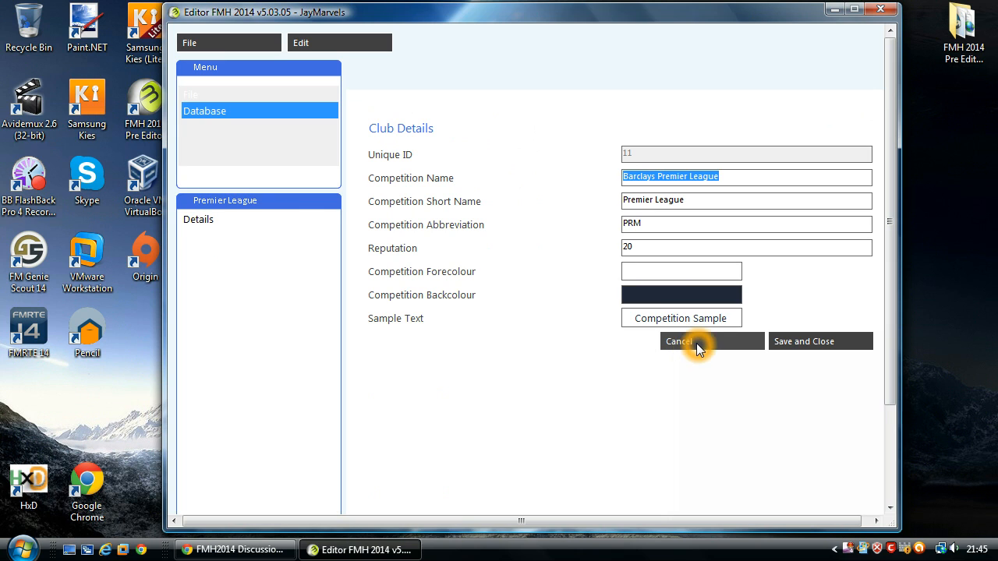
click(678, 341)
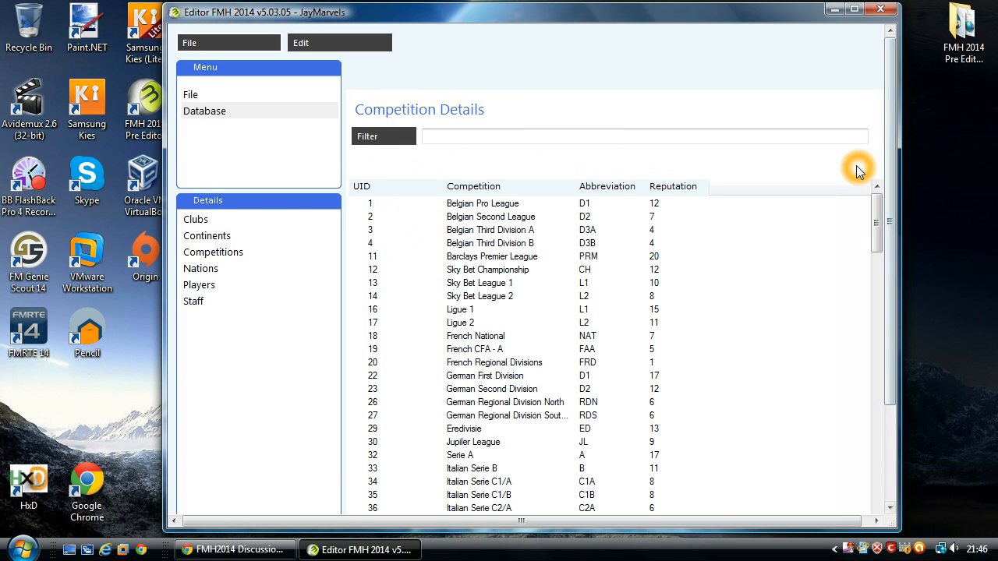
click(189, 42)
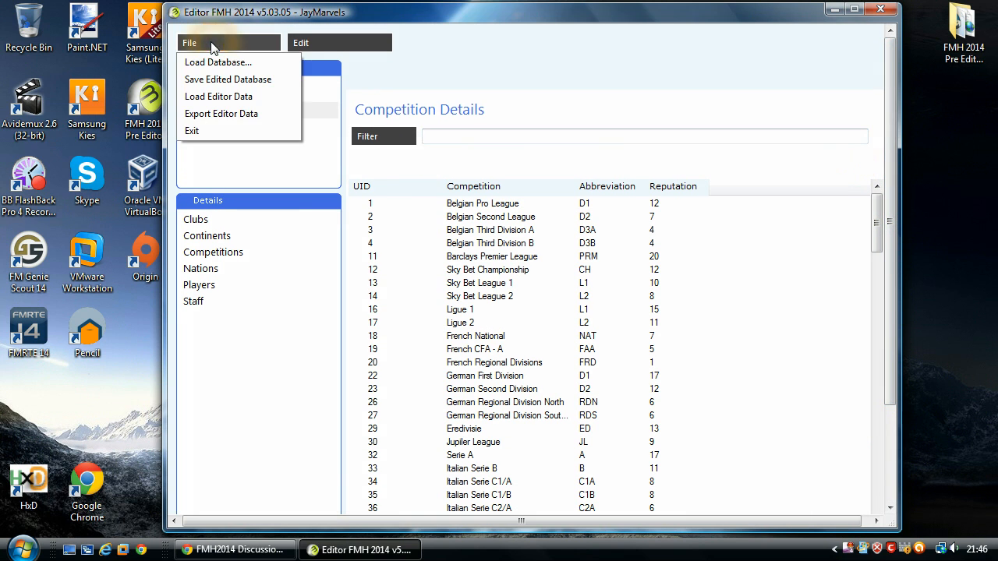
mouse_move(228, 80)
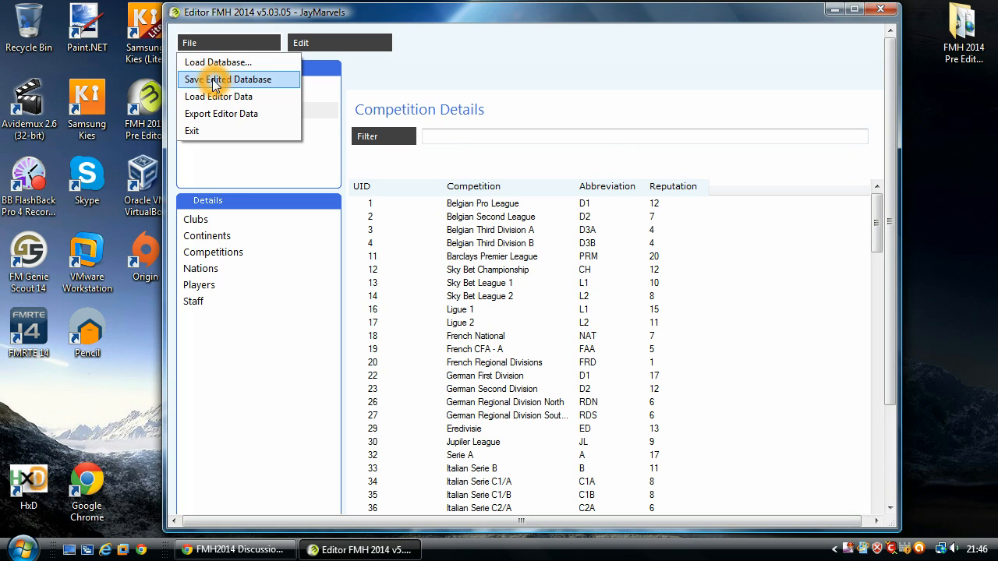
mouse_move(503, 409)
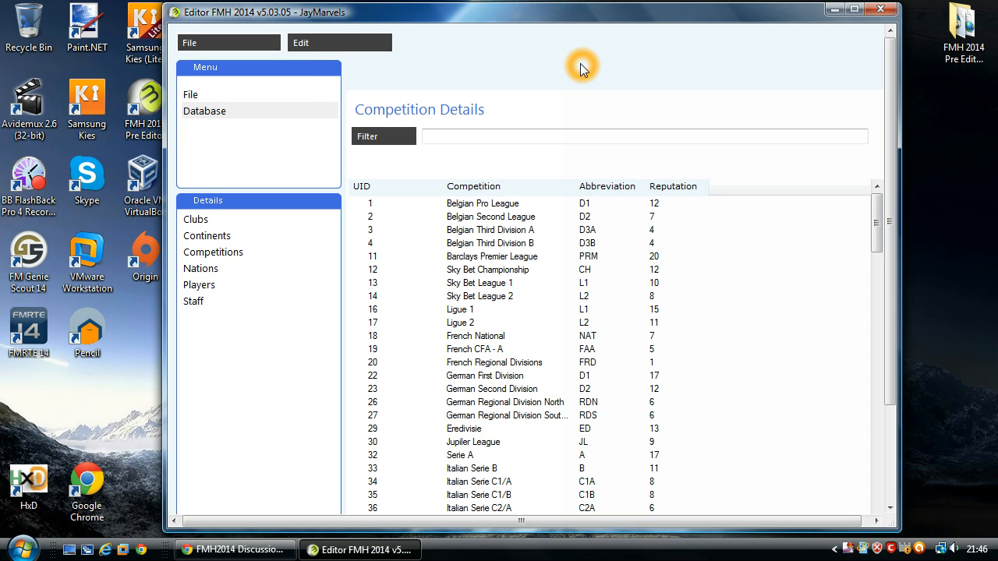
mouse_move(205, 252)
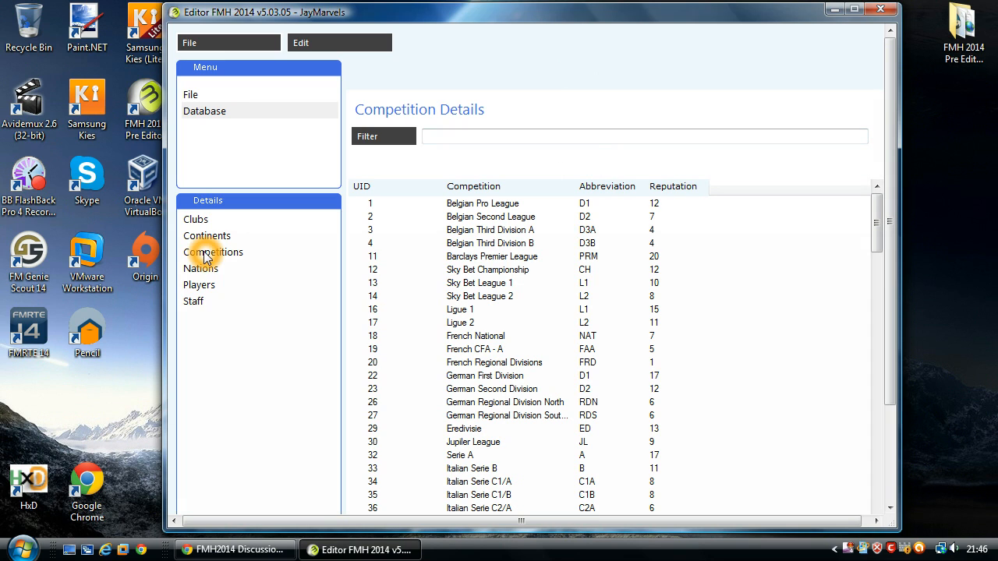
click(212, 252)
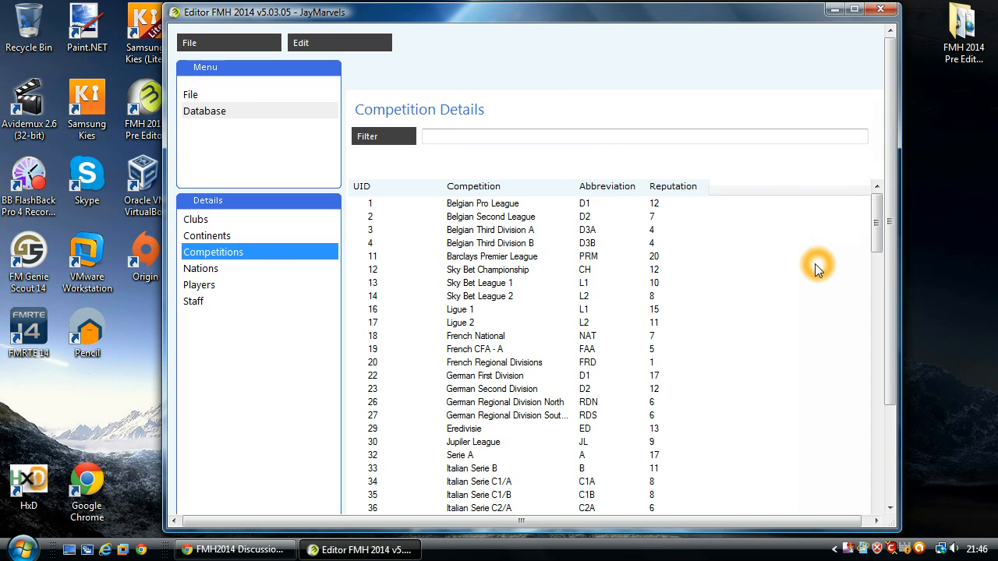
mouse_move(497, 214)
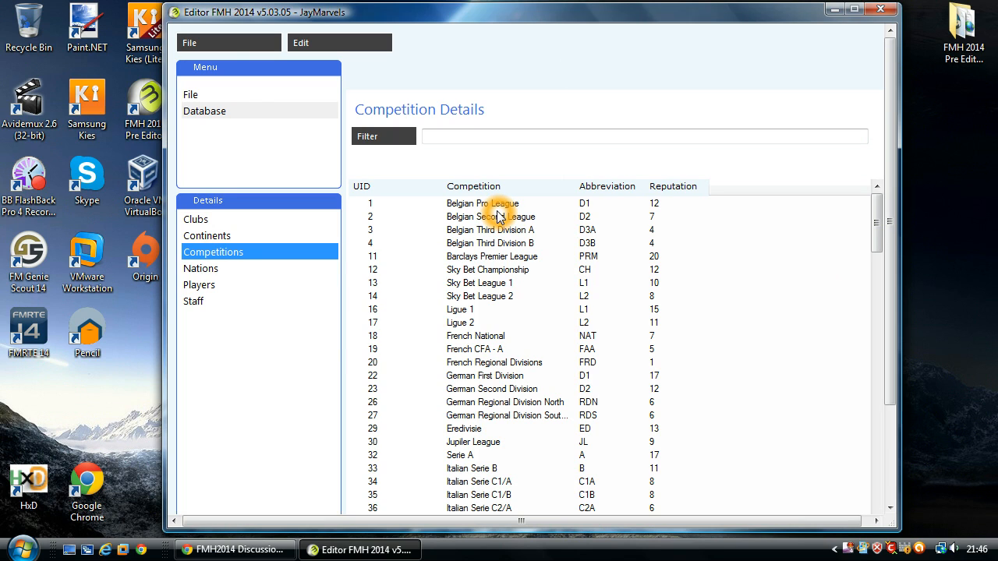
mouse_move(491, 214)
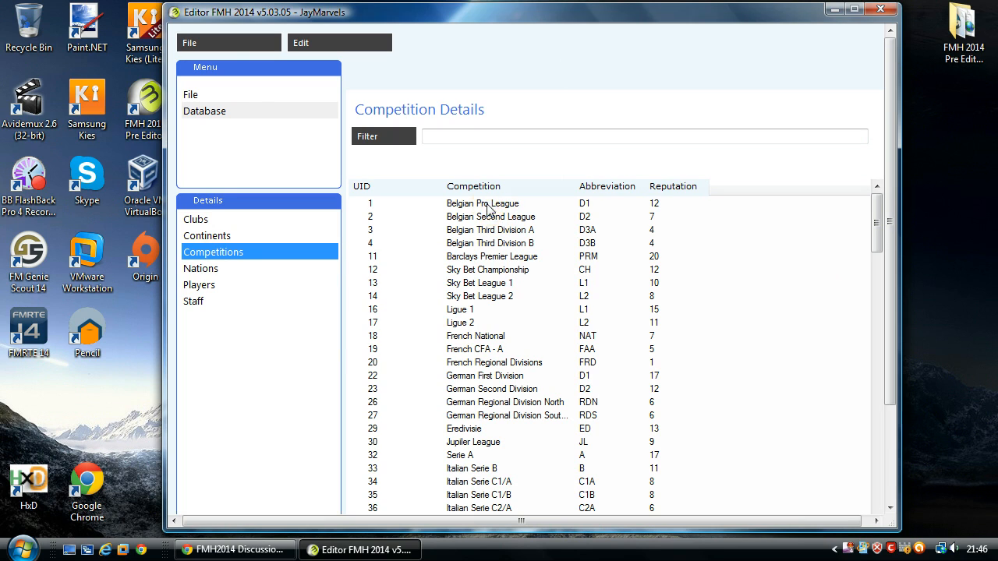
mouse_move(580, 324)
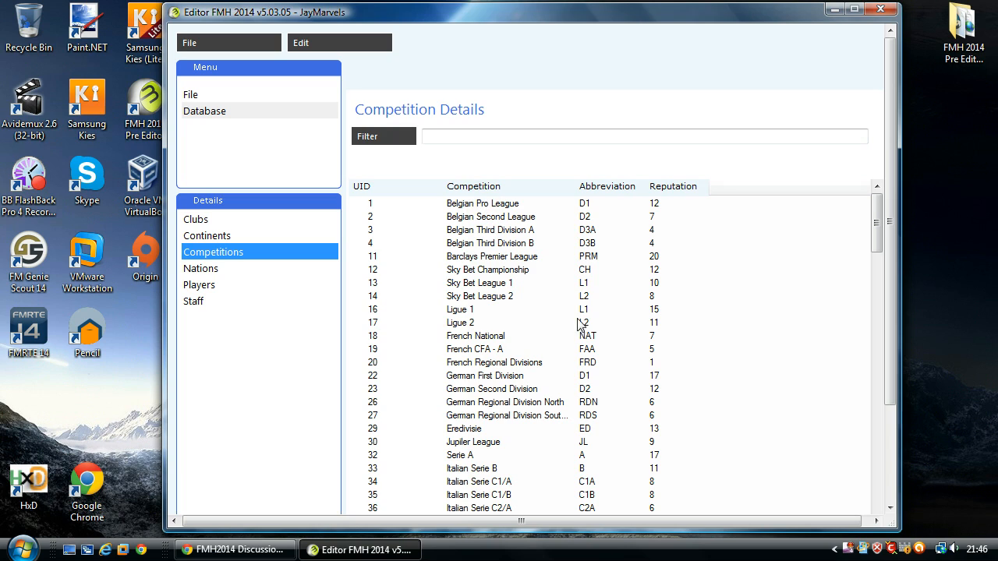